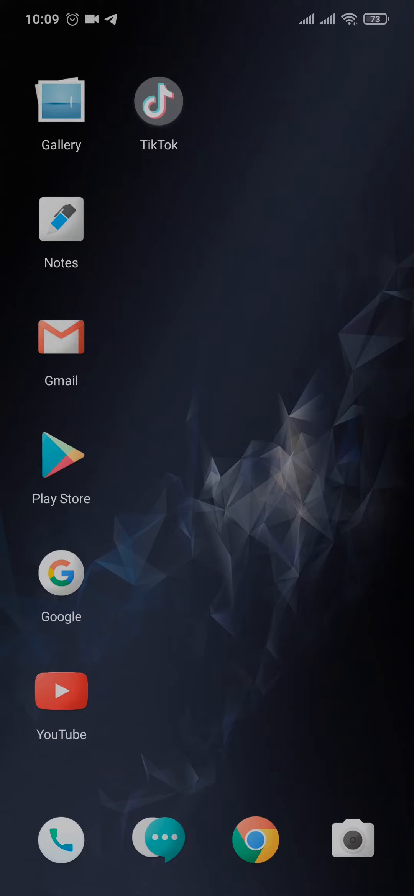
Step: Launch TikTok from the home screen to its For You feed
click(158, 101)
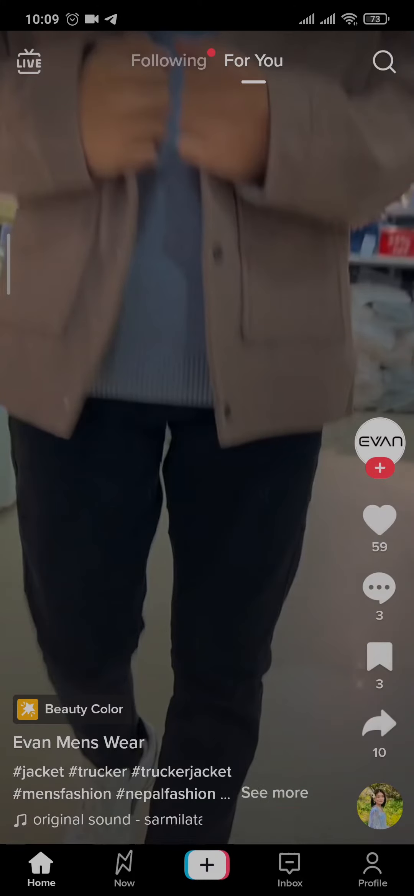
Step: Go to the Inbox and enter the direct-message chat with gj
click(288, 869)
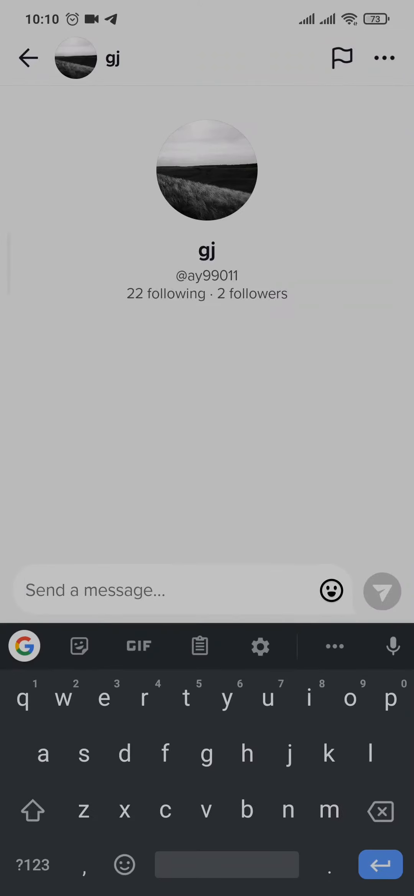
Step: Find gj's black-and-white bird video and send it to gj via the share menu
text(h)
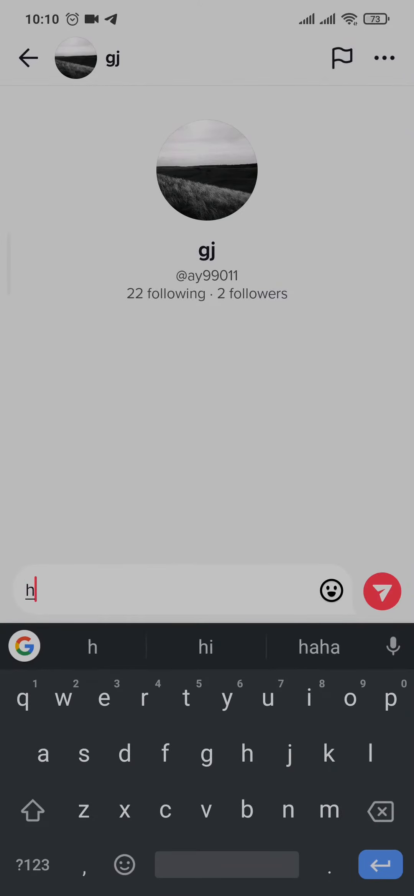
click(330, 591)
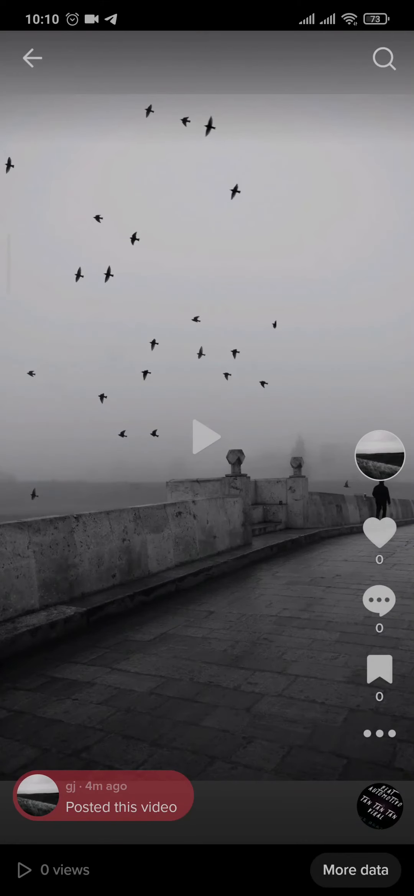
click(378, 734)
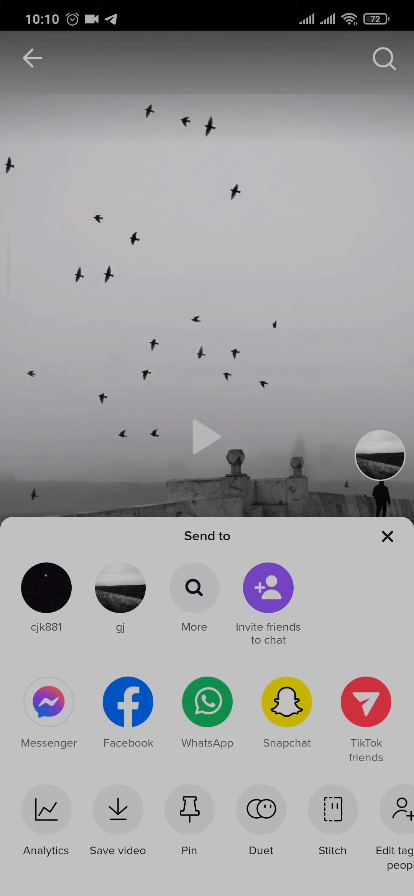
click(120, 588)
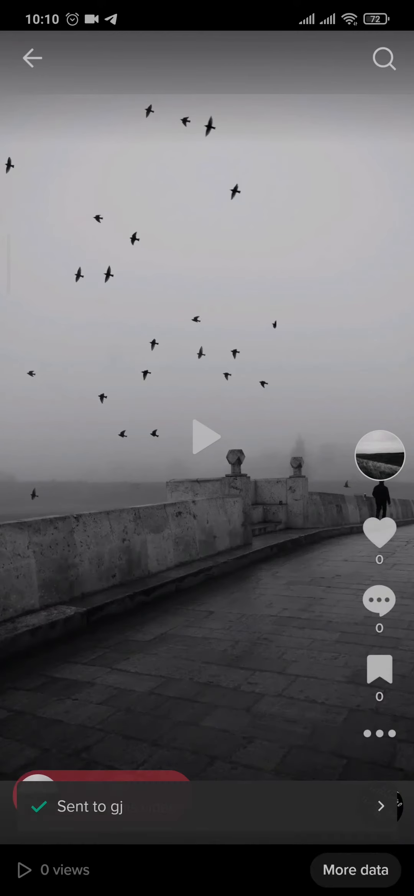
Step: View the delivered bird video in the gj chat, then exit to the home screen
click(207, 806)
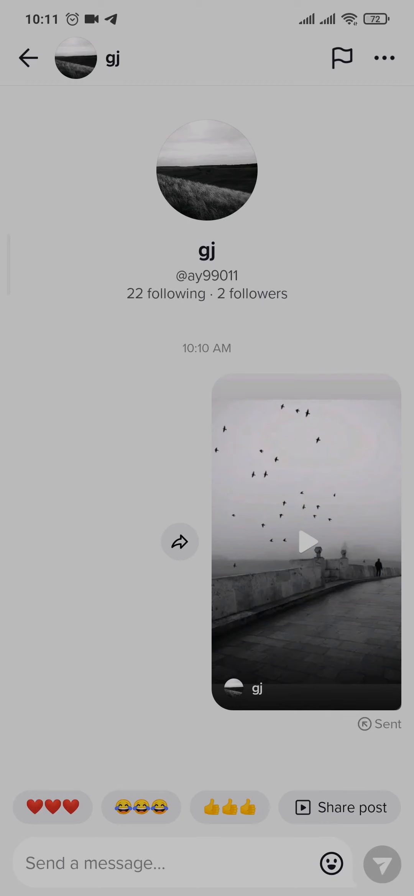
key(Home)
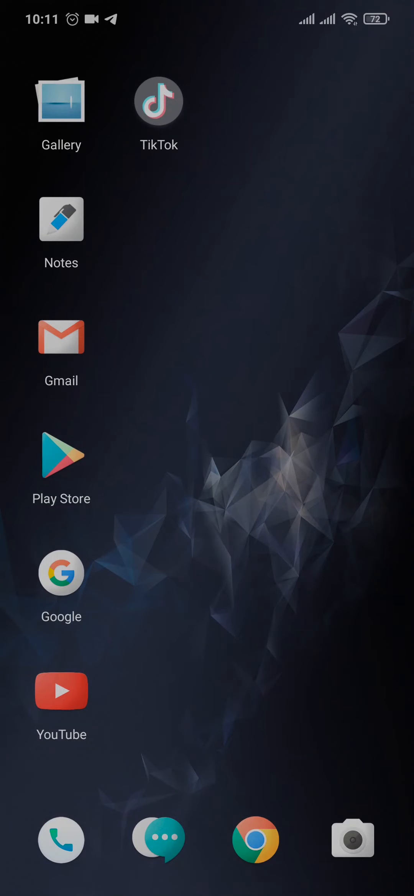